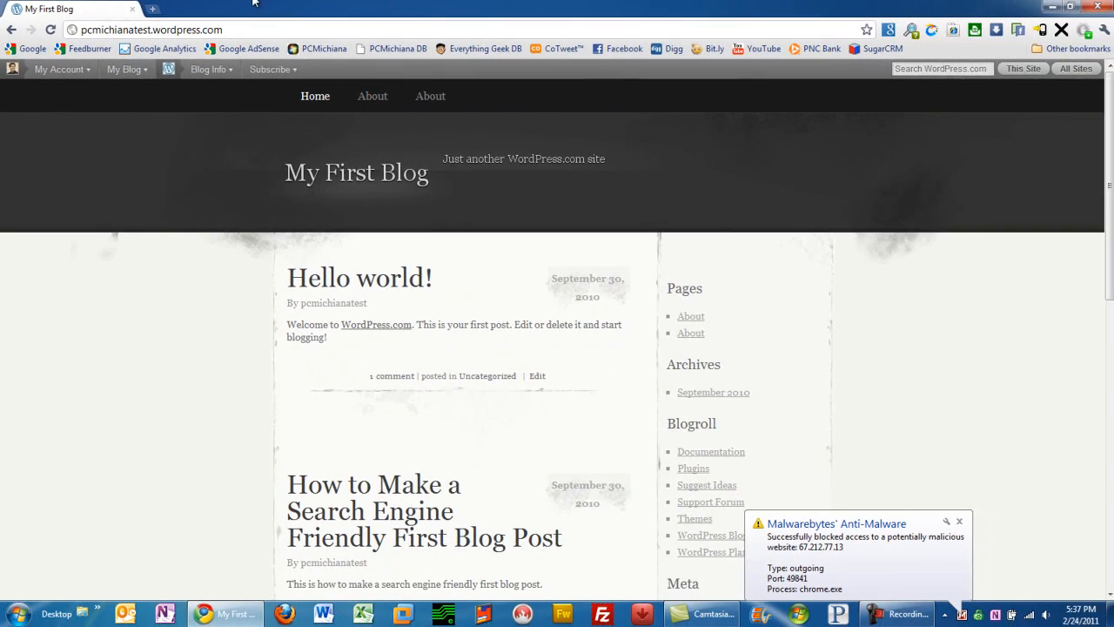
# Step: Go to Appearance > Themes to see Elegant Grunge as the current theme and the browsable list
pyautogui.scroll(-3)
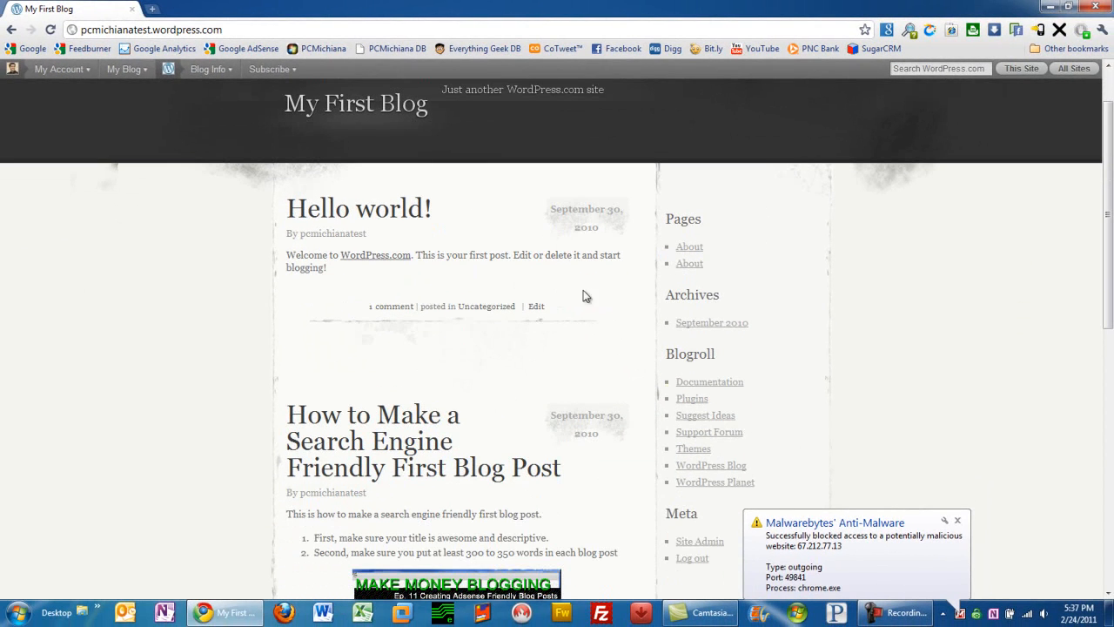
pyautogui.scroll(-3)
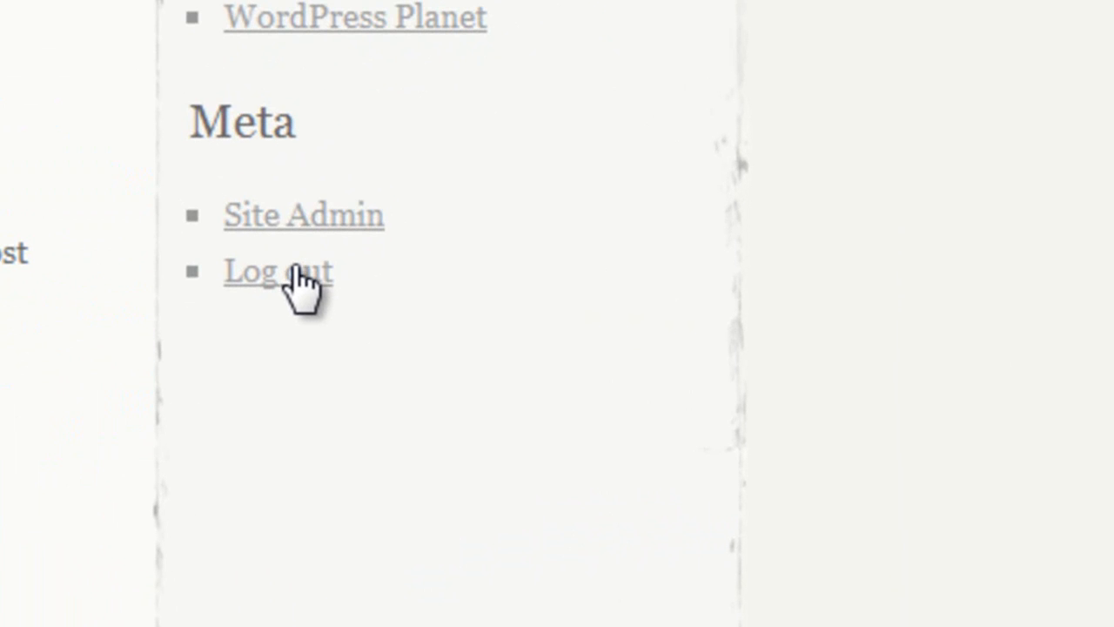
pyautogui.moveTo(304, 226)
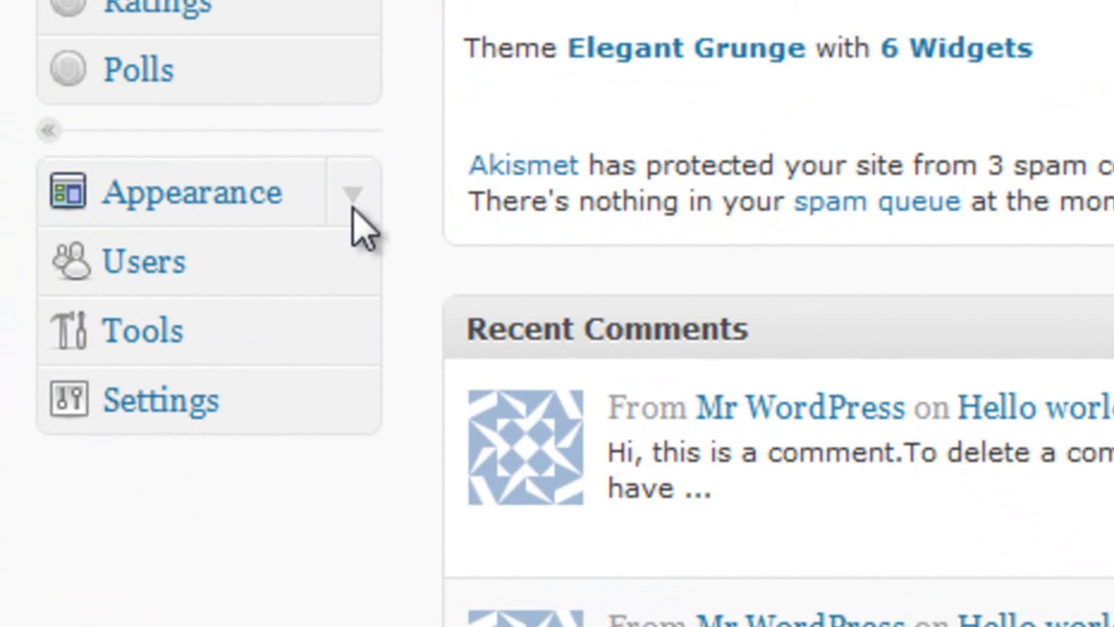
pyautogui.click(191, 192)
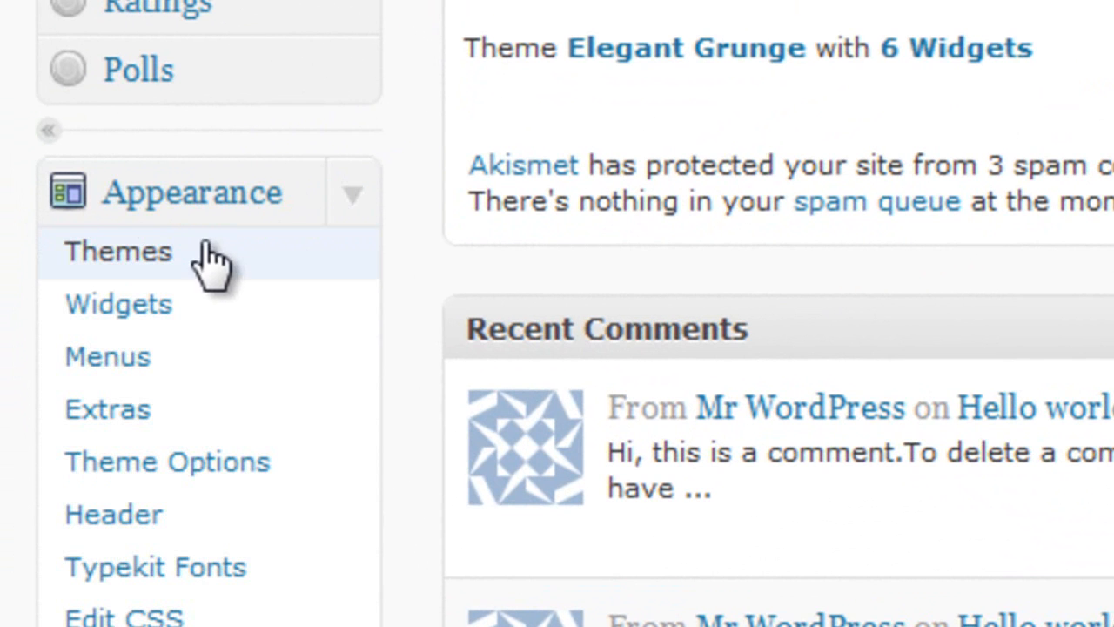
pyautogui.moveTo(188, 278)
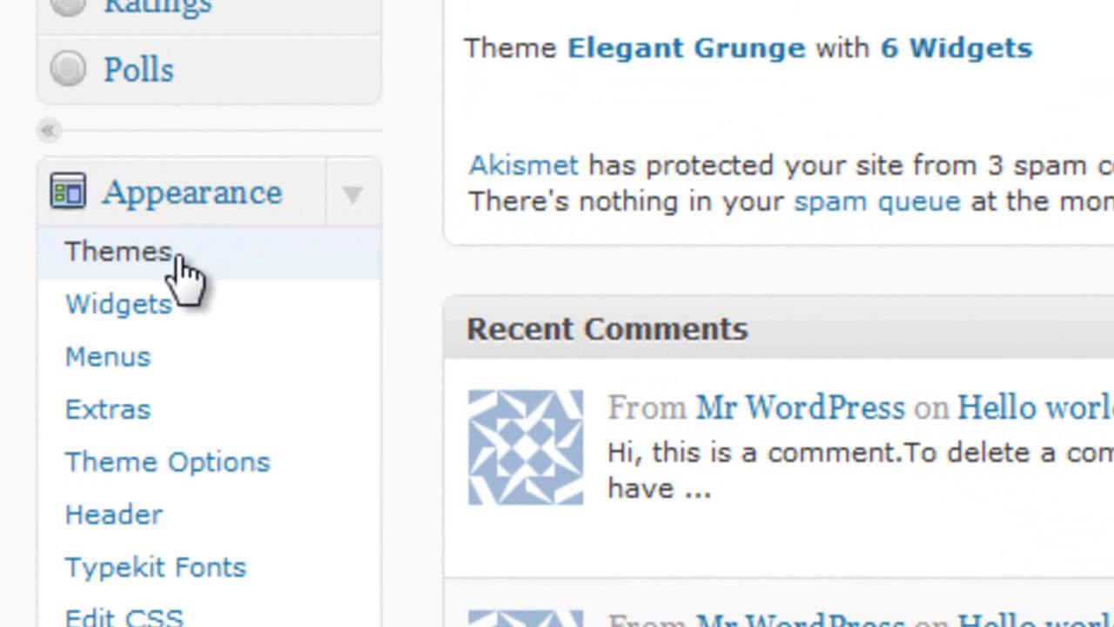
pyautogui.click(119, 251)
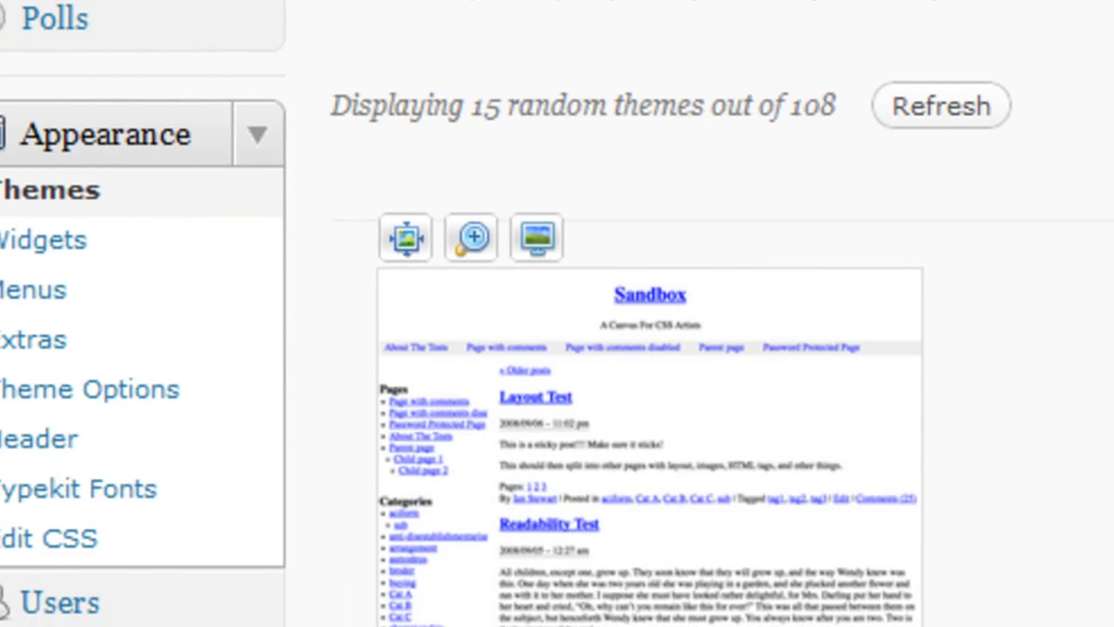
pyautogui.scroll(-3)
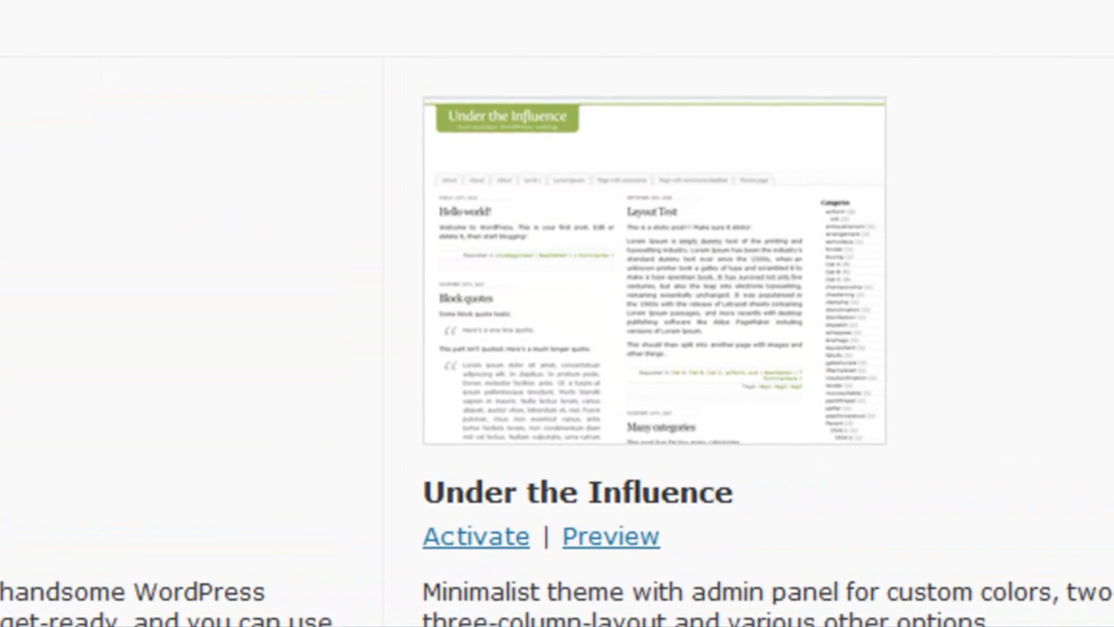
pyautogui.hscroll(-3)
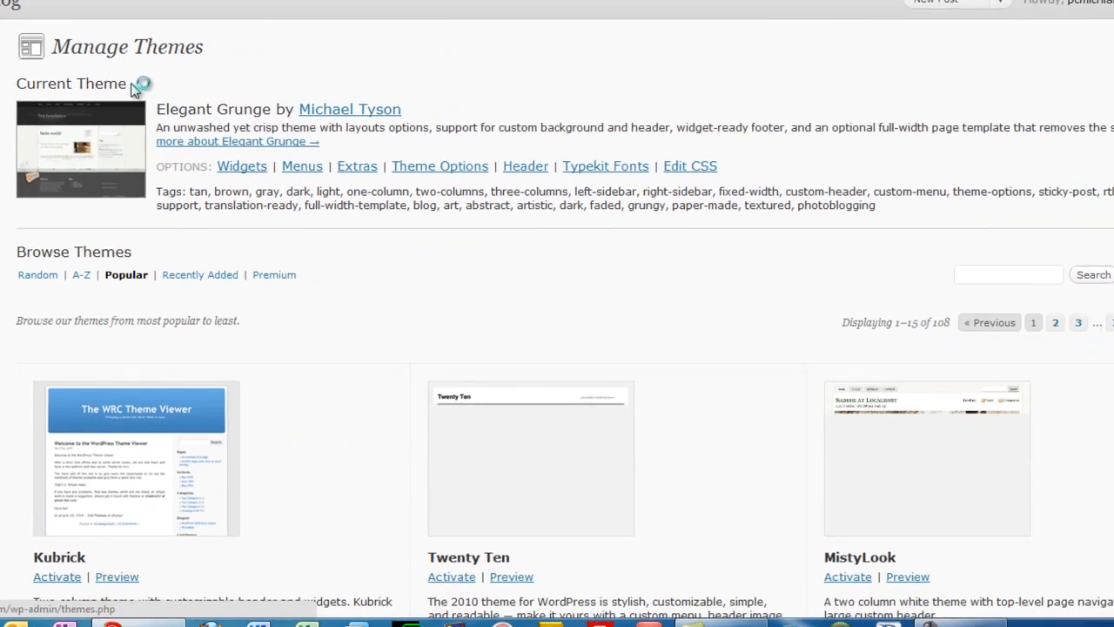
# Step: Preview My First Blog in the Twenty Ten theme without activating it
pyautogui.scroll(-3)
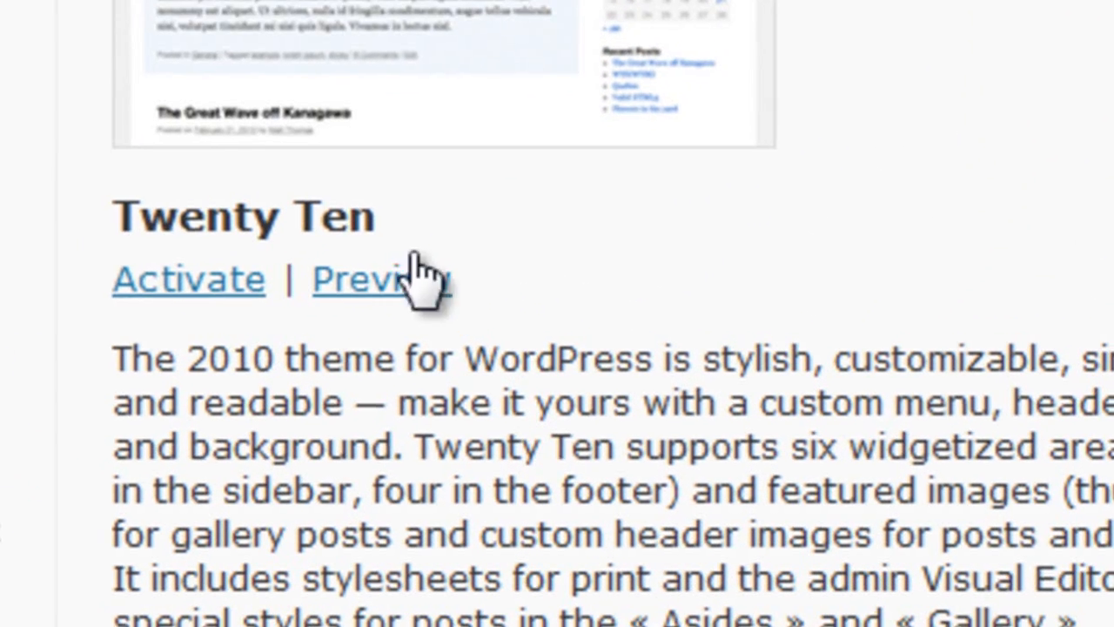
pyautogui.moveTo(380, 278)
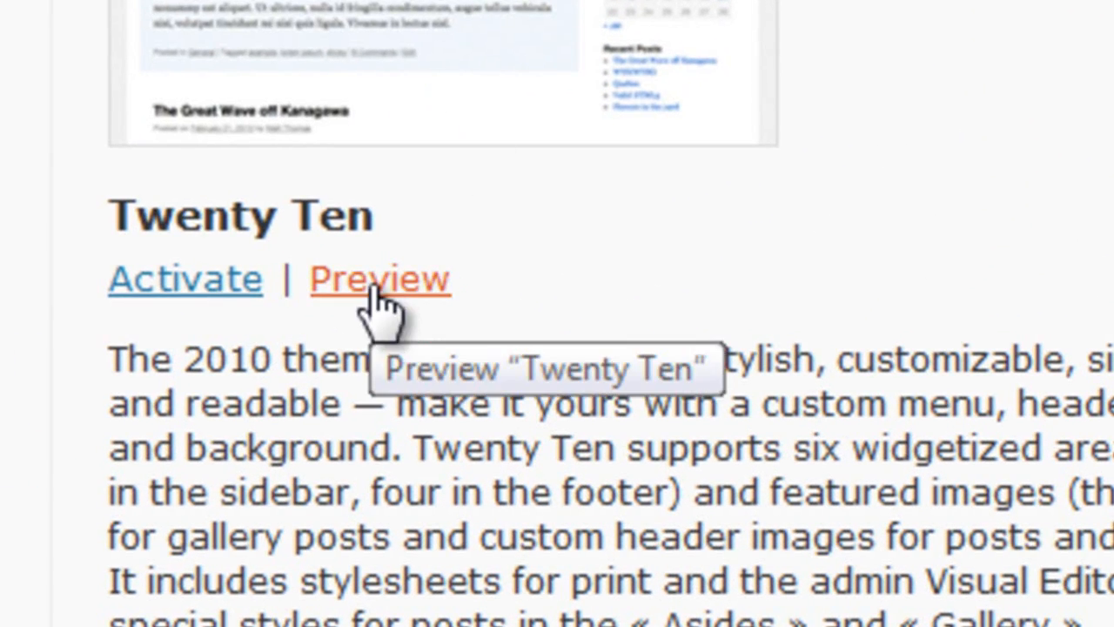
pyautogui.click(380, 278)
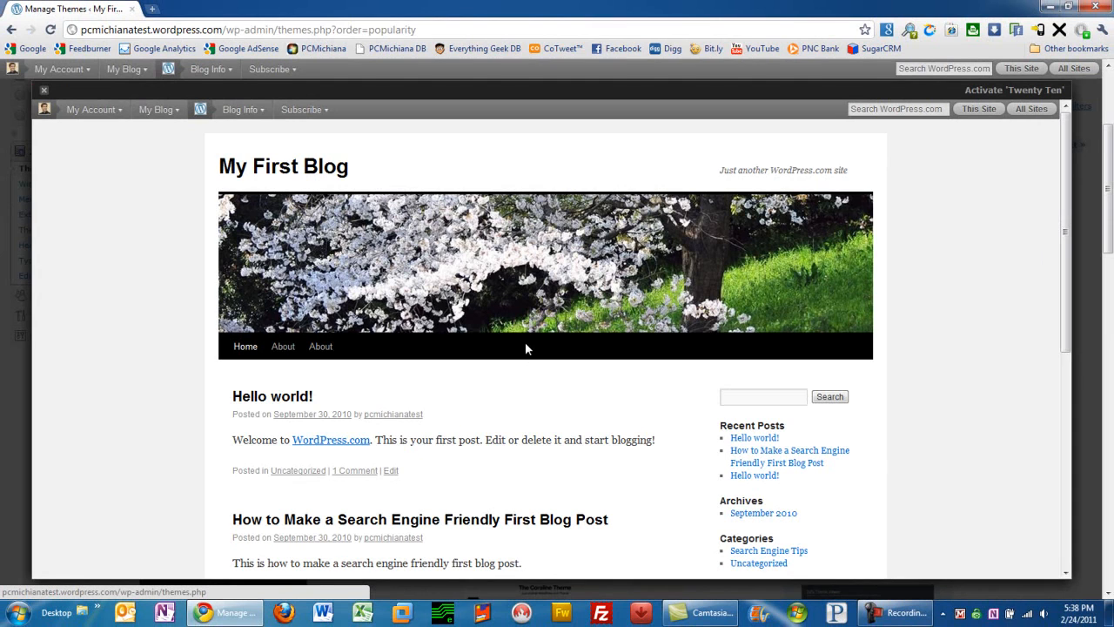
pyautogui.moveTo(658, 379)
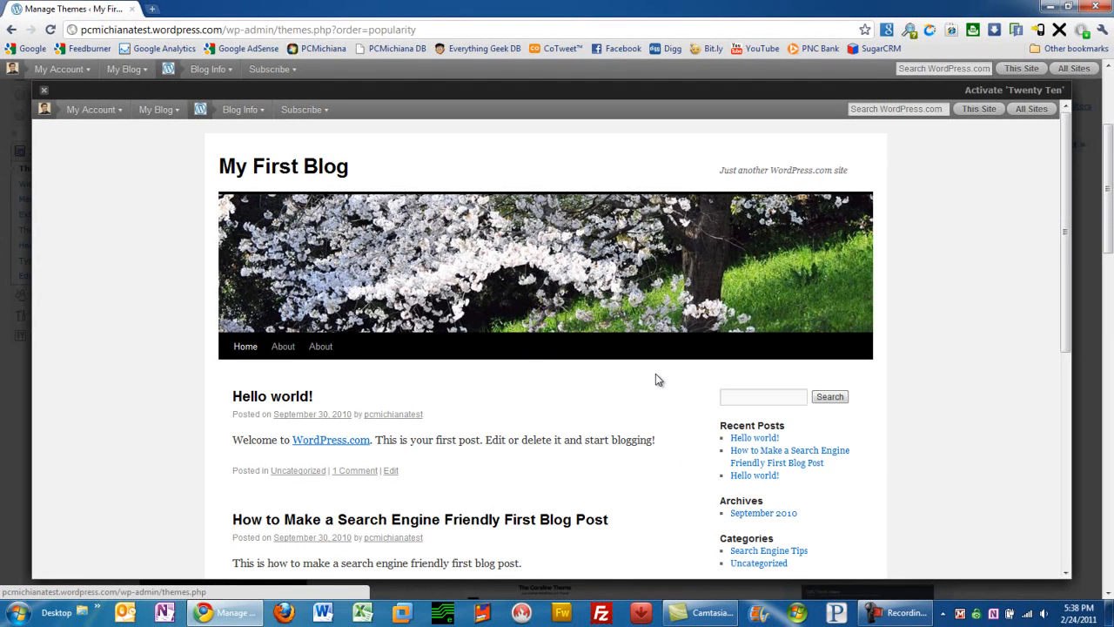
pyautogui.moveTo(856, 397)
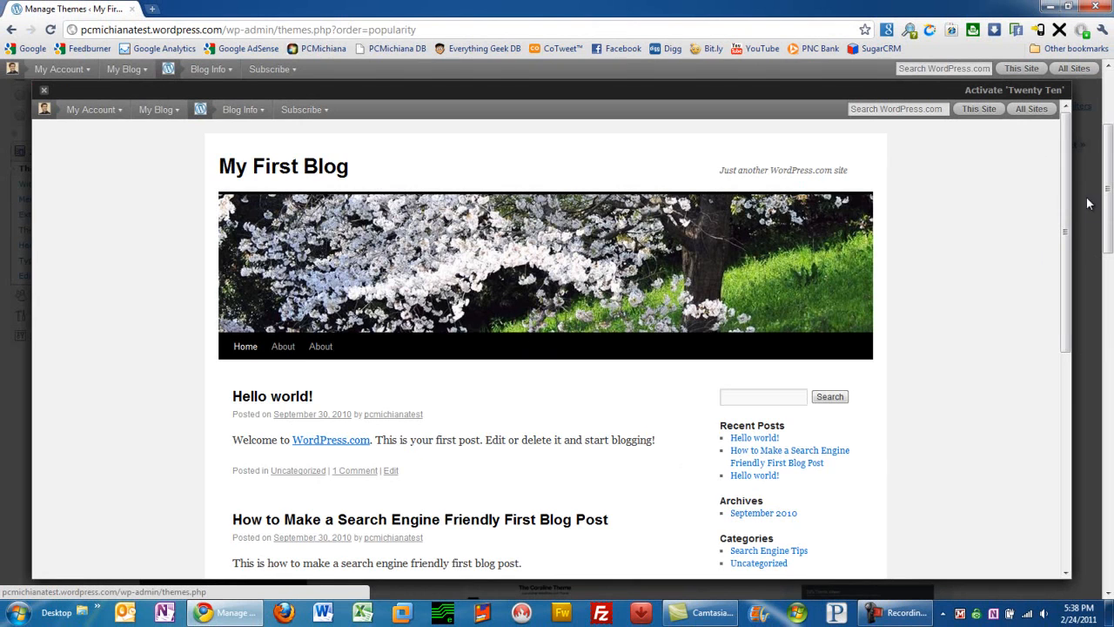
pyautogui.scroll(-3)
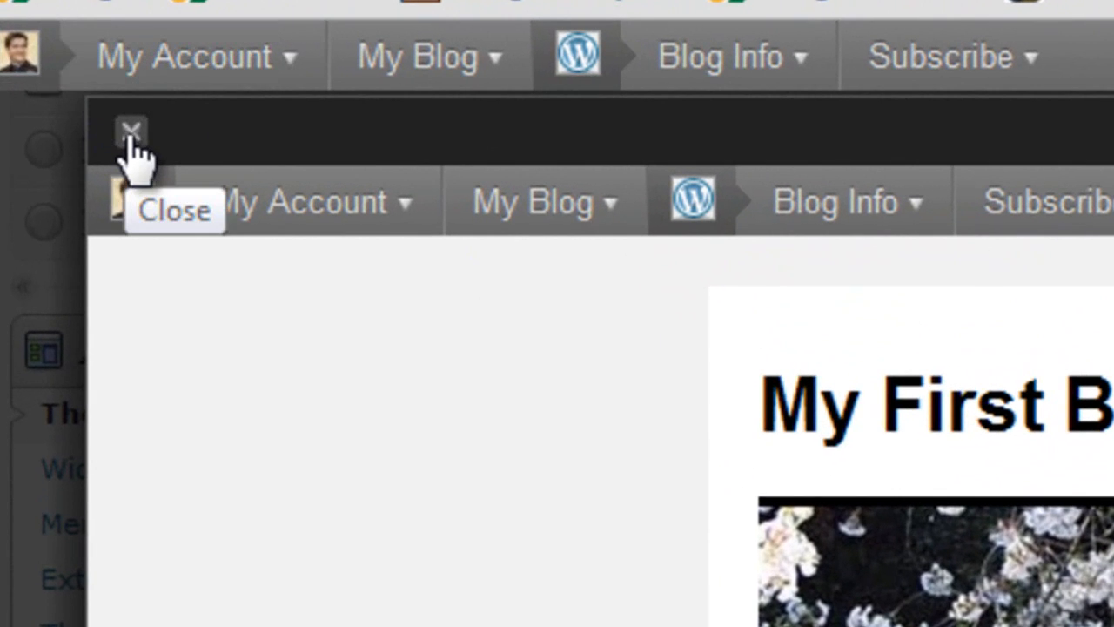
# Step: Close the Twenty Ten preview and preview the blog in Ocean Mist instead
pyautogui.click(133, 130)
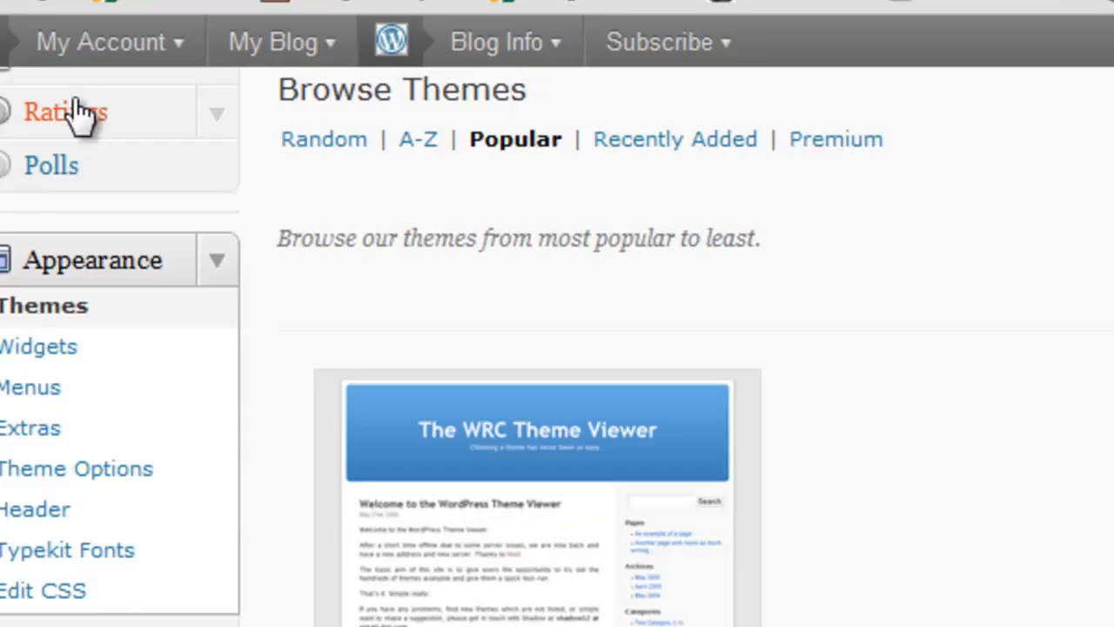
pyautogui.scroll(-3)
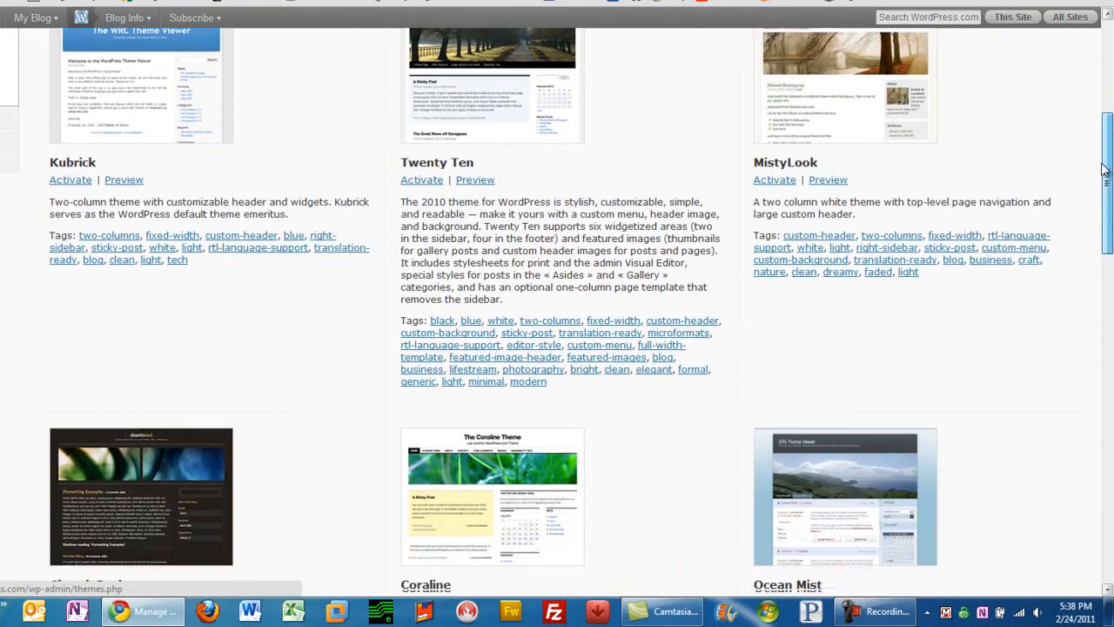
pyautogui.scroll(-3)
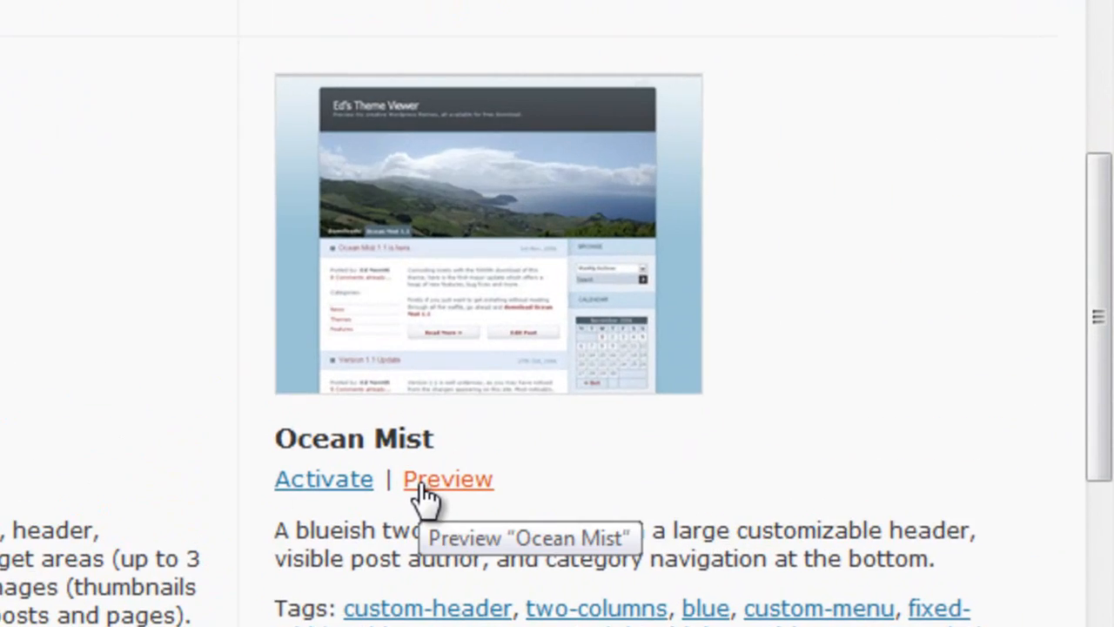
pyautogui.click(447, 479)
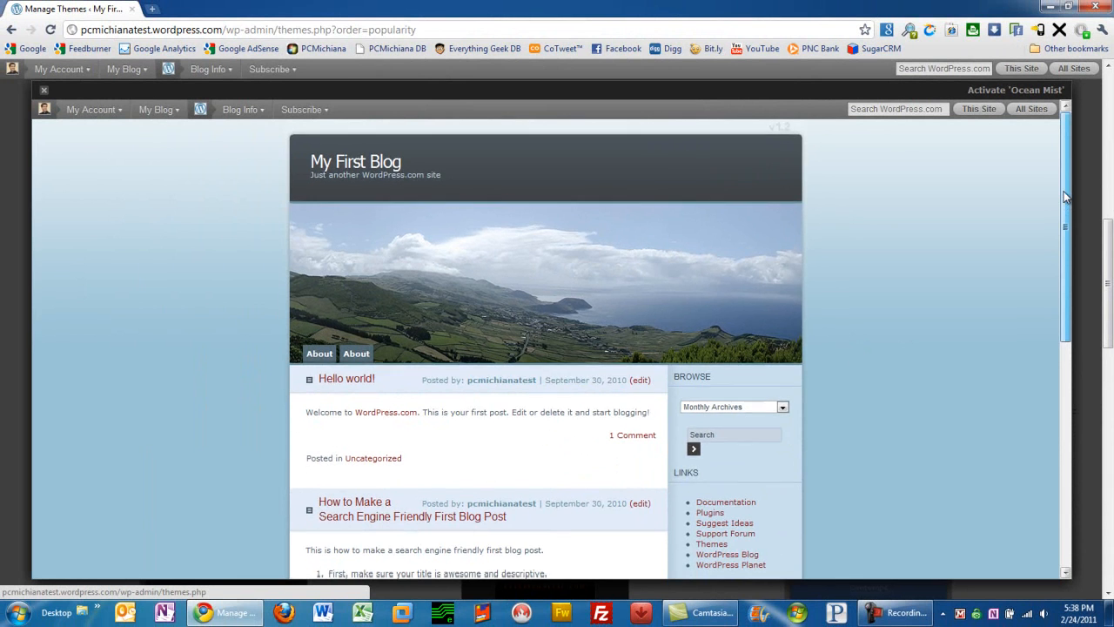
pyautogui.scroll(-3)
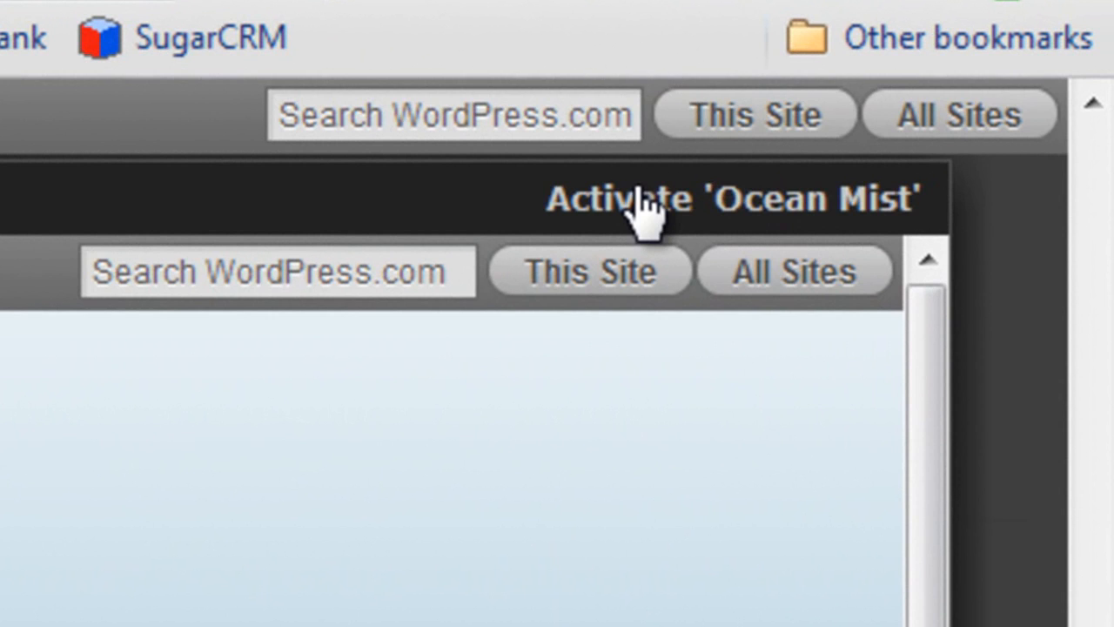
# Step: Activate Ocean Mist, confirm it on Manage Themes, and head to the live blog
pyautogui.click(732, 199)
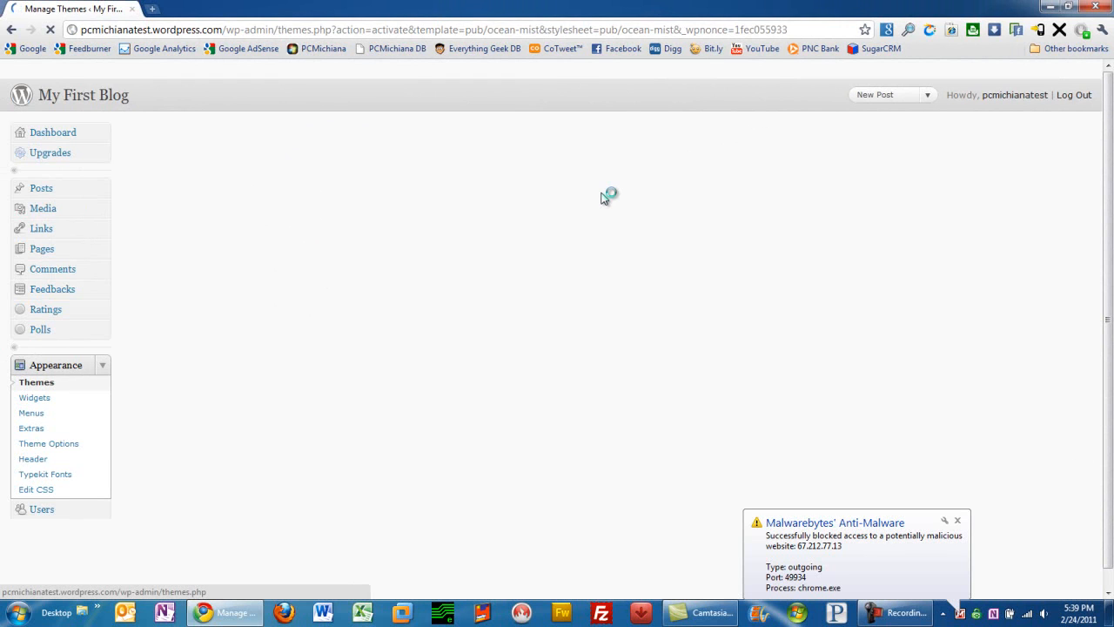
pyautogui.moveTo(912, 496)
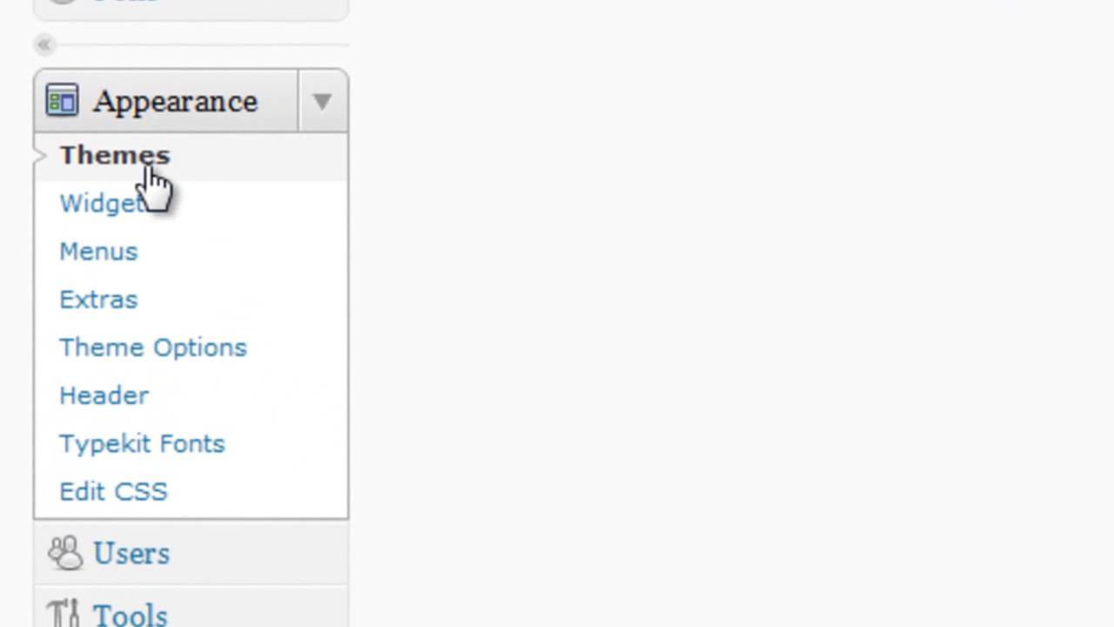
pyautogui.click(115, 155)
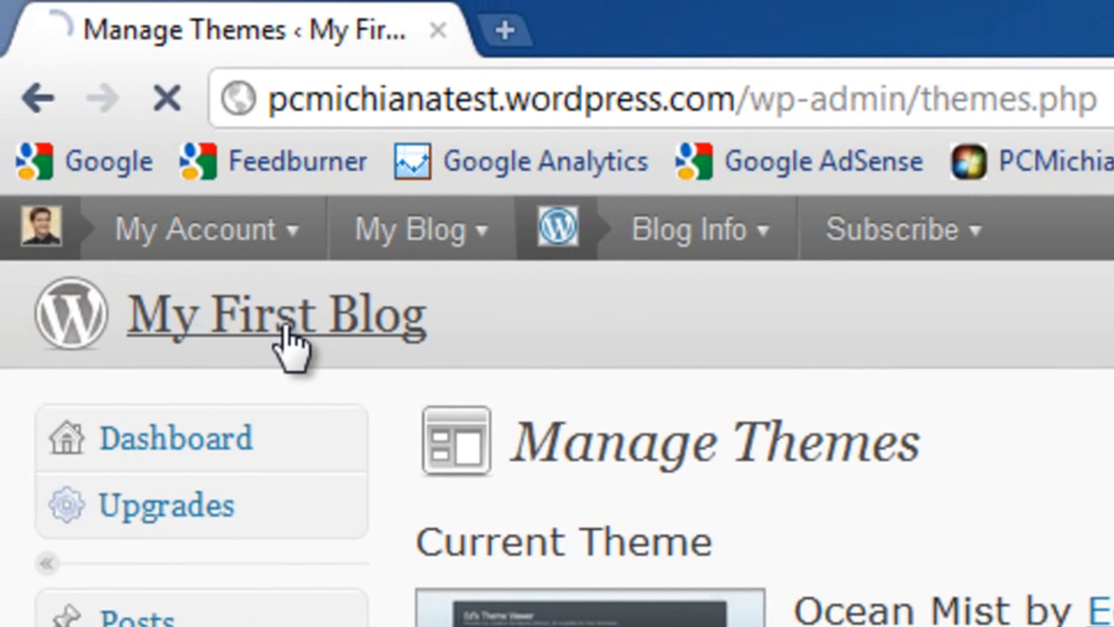
pyautogui.click(275, 313)
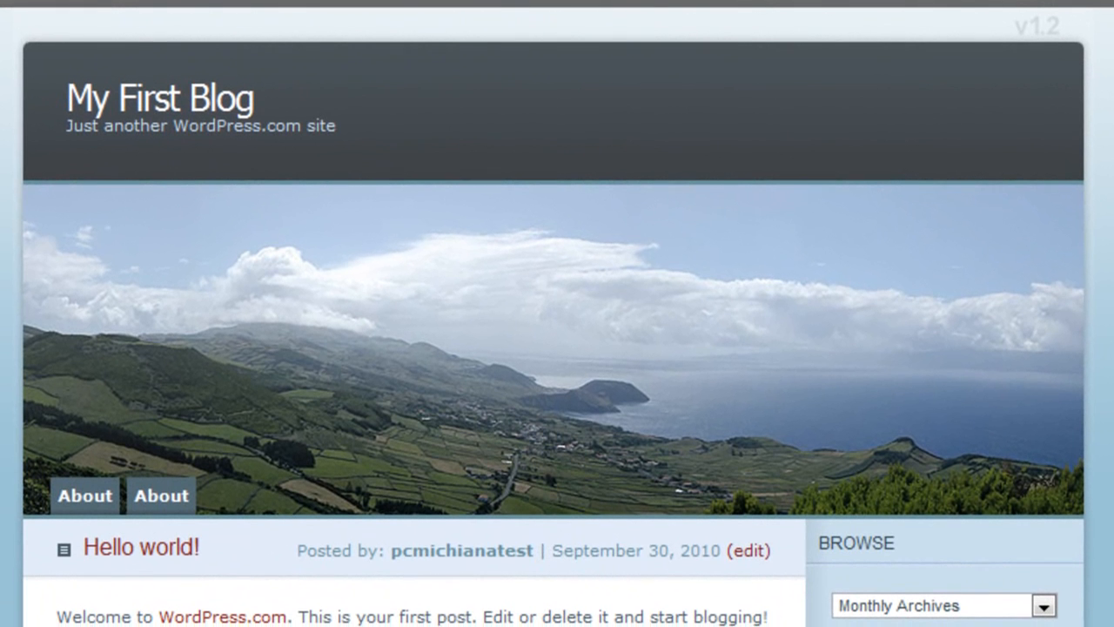
# Step: Scroll through the live Ocean Mist site showing both posts, including the search-engine-friendly one
pyautogui.scroll(-3)
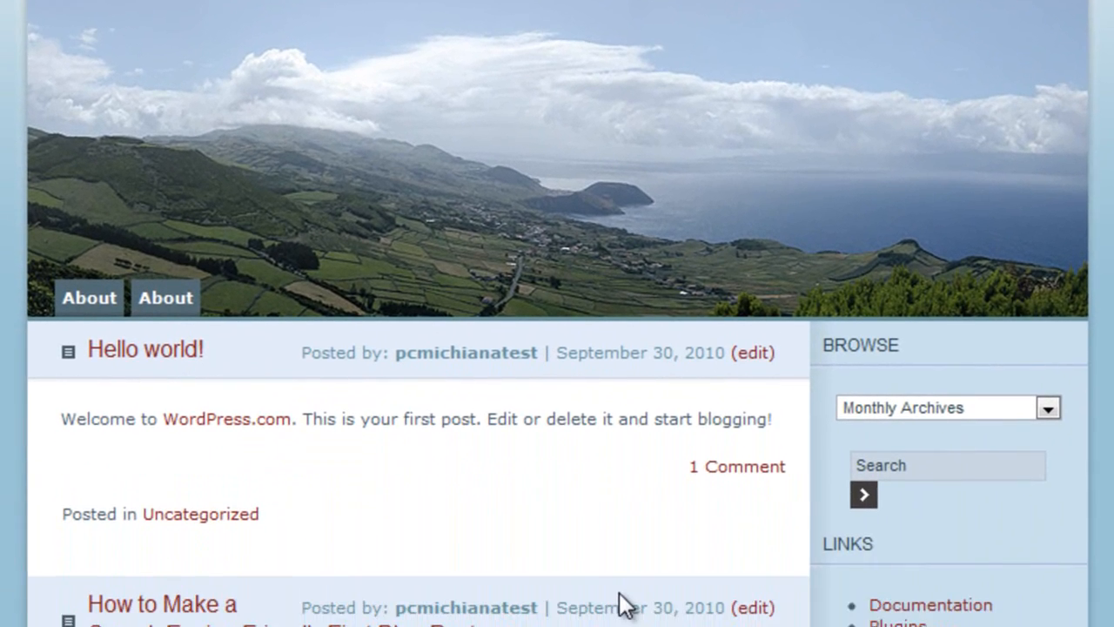
pyautogui.scroll(-3)
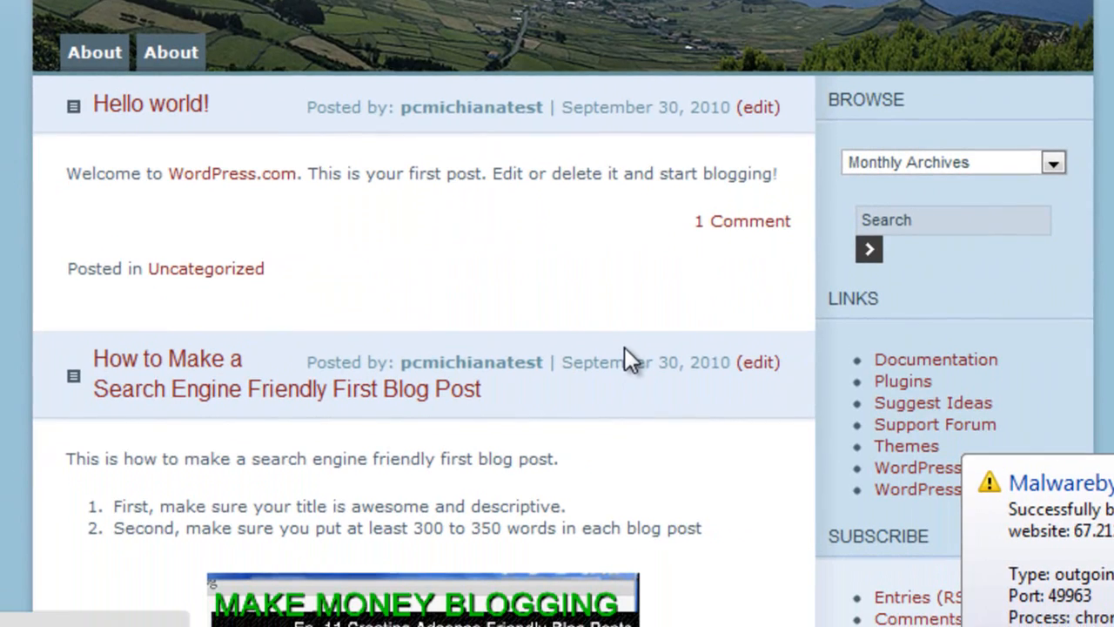
pyautogui.scroll(-3)
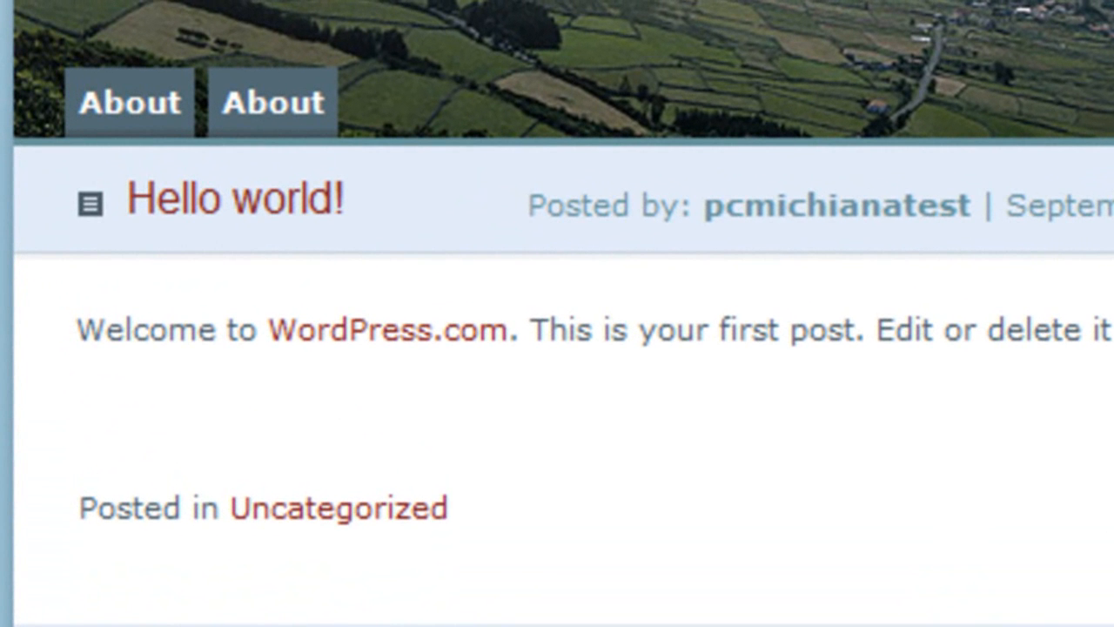
pyautogui.scroll(-3)
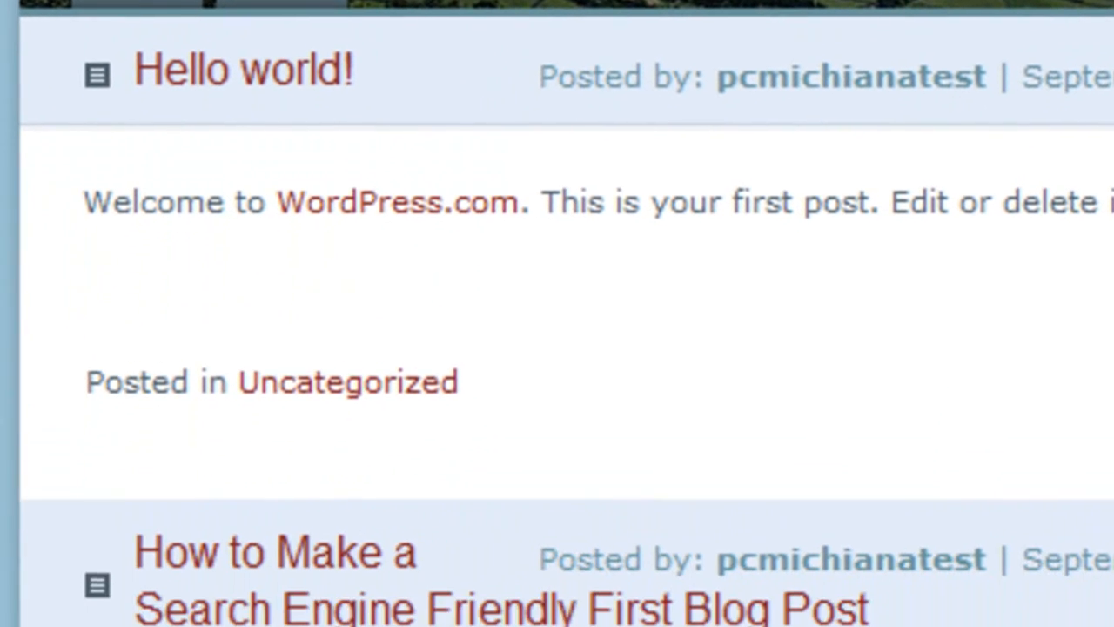
pyautogui.scroll(-3)
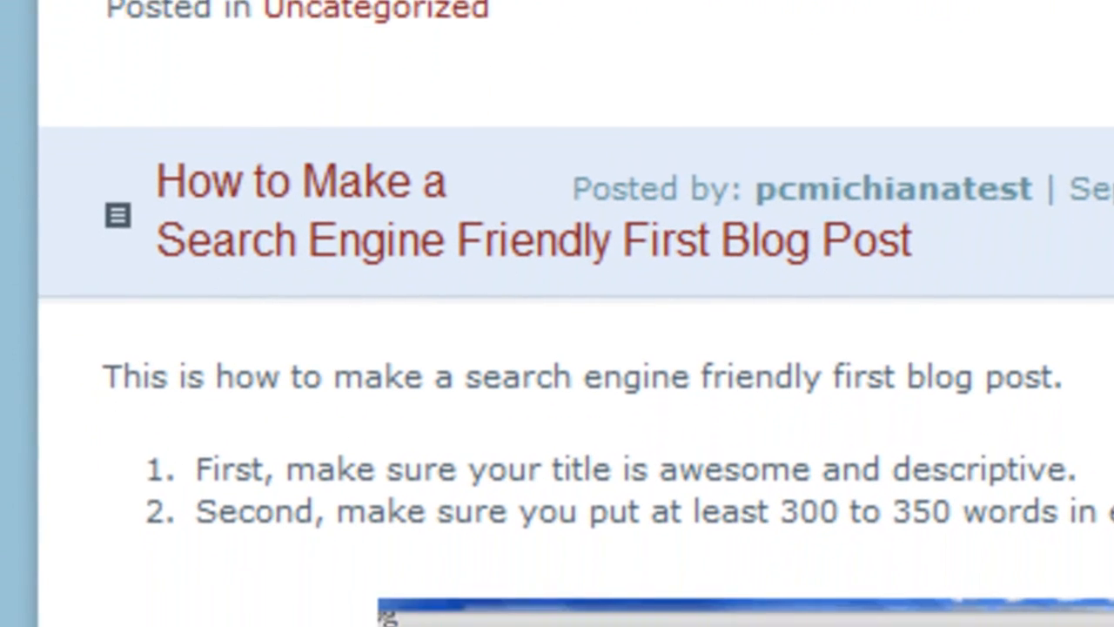
pyautogui.scroll(-3)
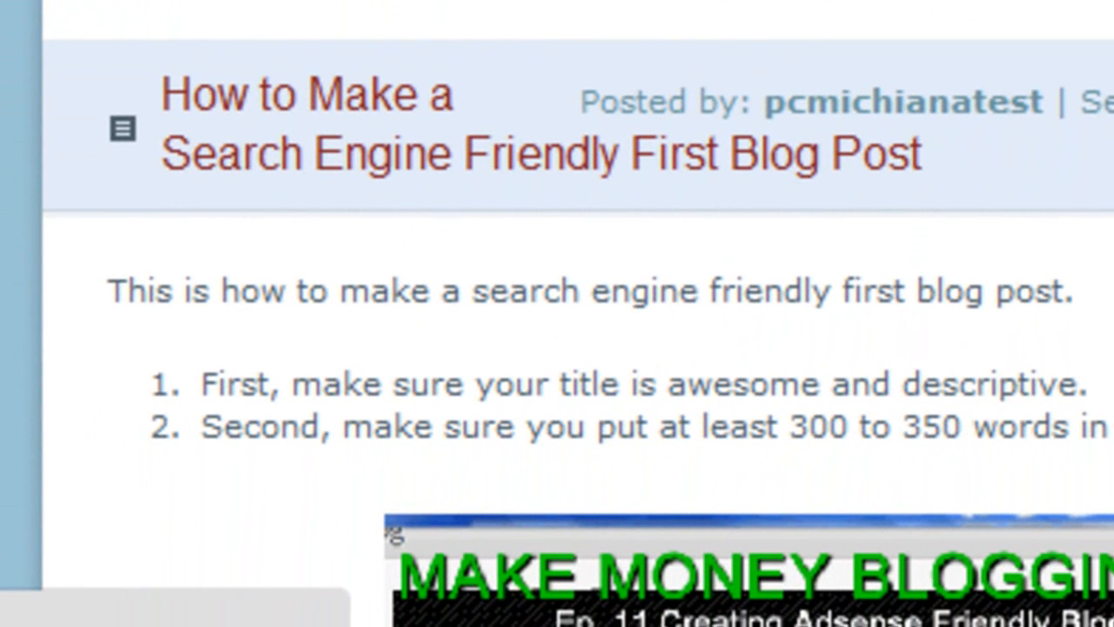